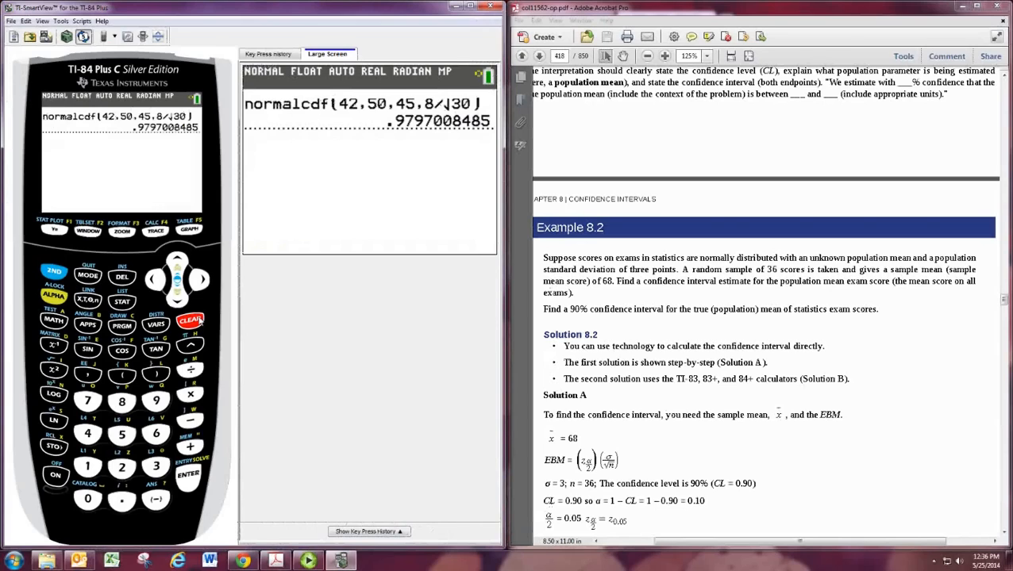
Clear the .9797 normalcdf result and open the STAT TESTS menu
{"action": "left_click", "coordinate": [191, 321]}
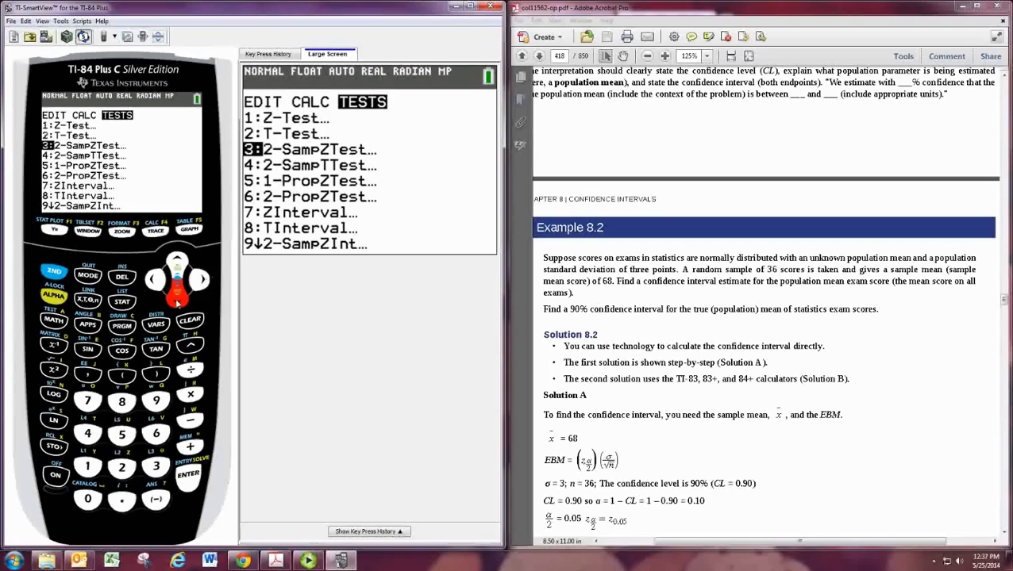
Choose 7:ZInterval from the TESTS list to reach its input screen
{"action": "key", "text": "down"}
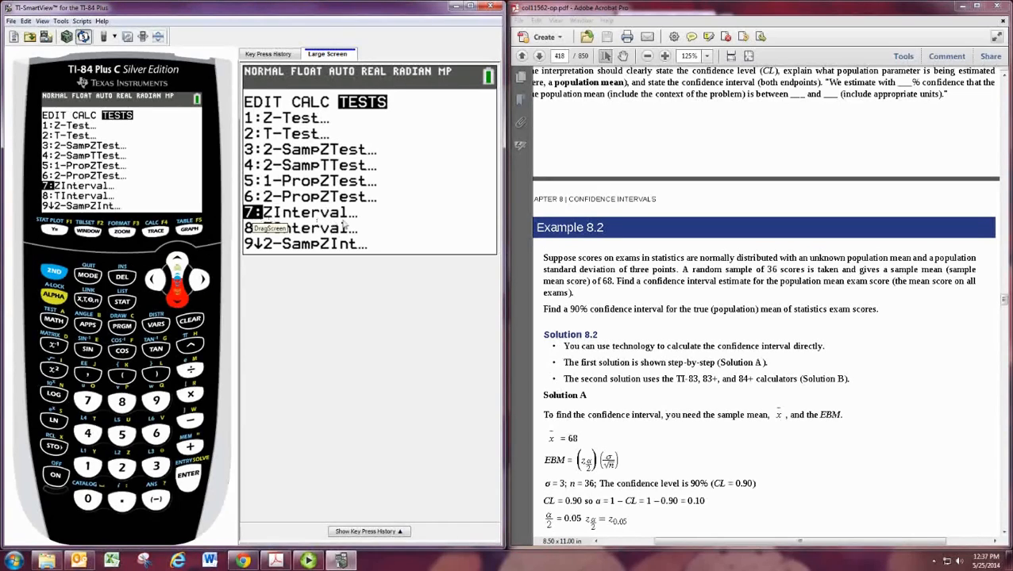
{"action": "mouse_move", "coordinate": [361, 223]}
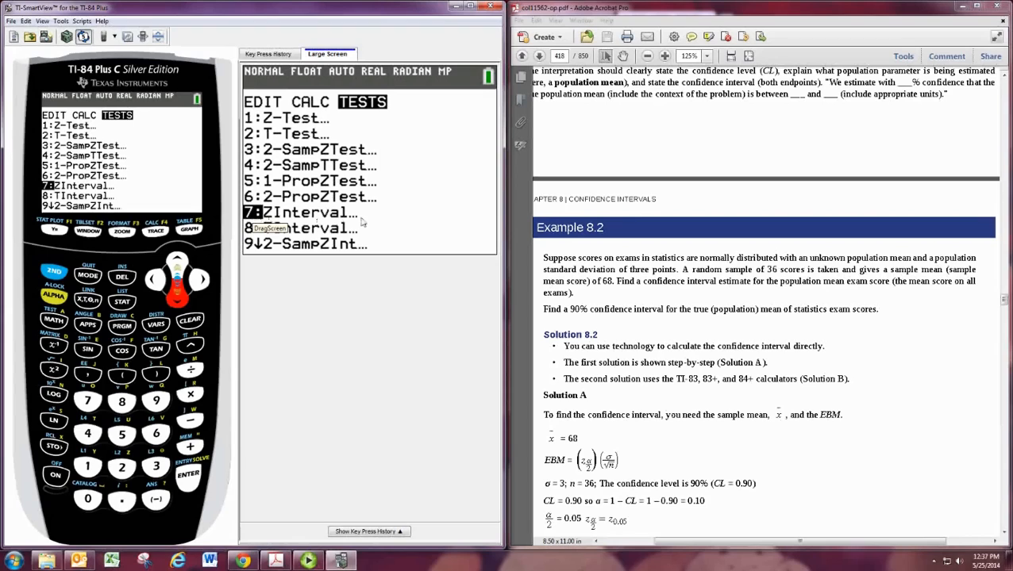
{"action": "mouse_move", "coordinate": [190, 309]}
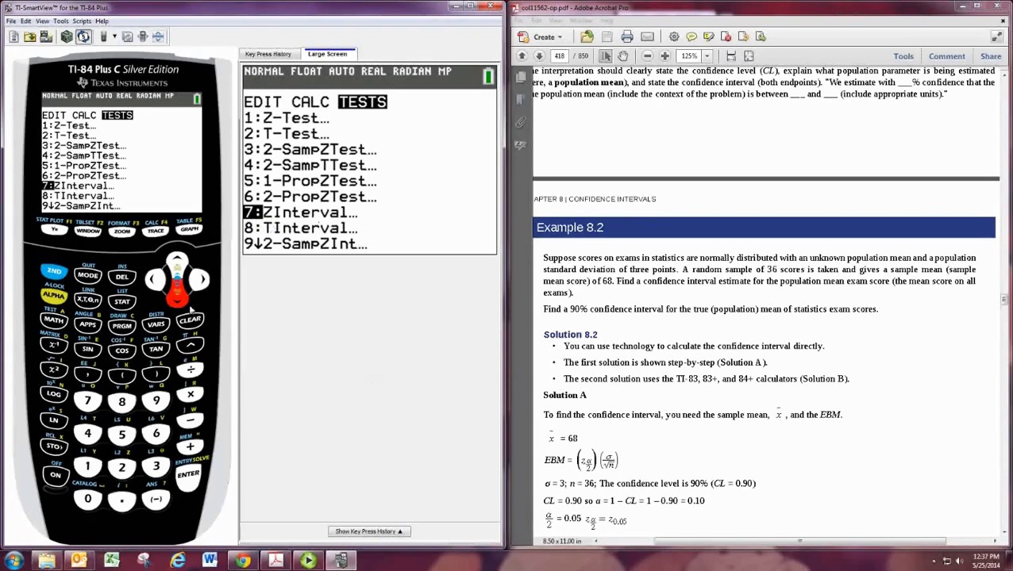
{"action": "mouse_move", "coordinate": [183, 302]}
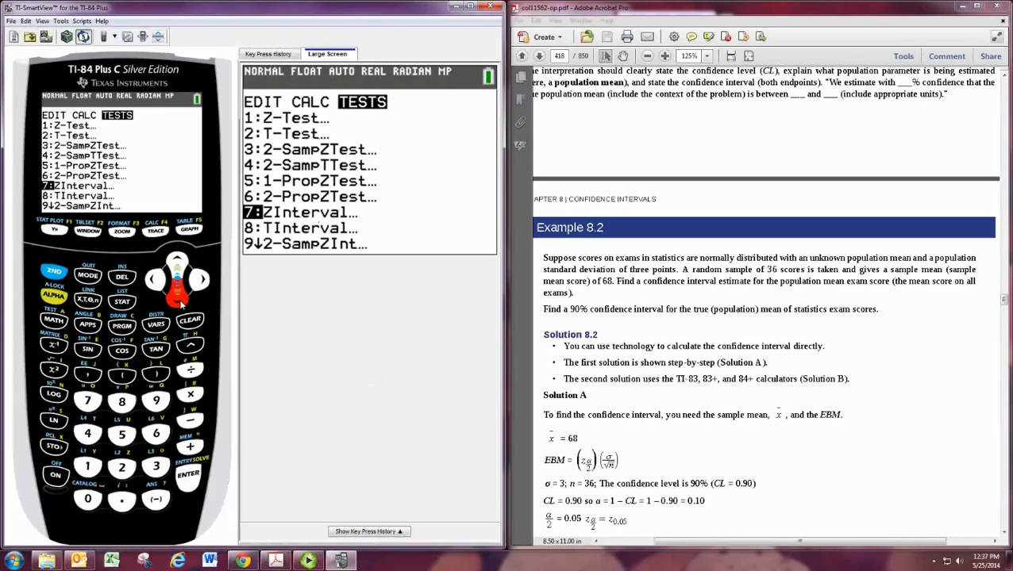
{"action": "key", "text": "down"}
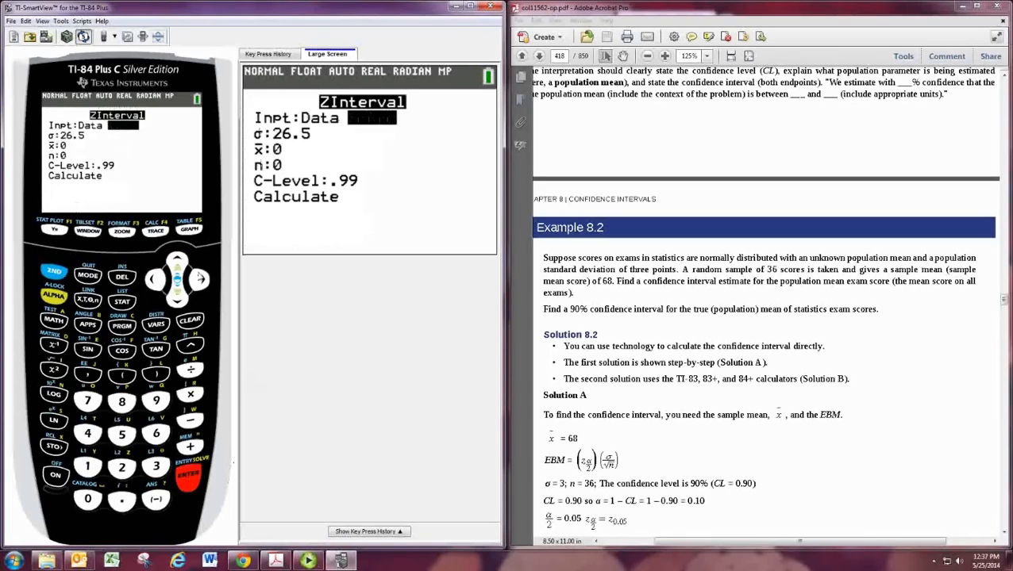
Switch ZInterval to Stats input and enter σ 3, x̄ 68, n 36, C-Level .9
{"action": "left_click", "coordinate": [201, 278]}
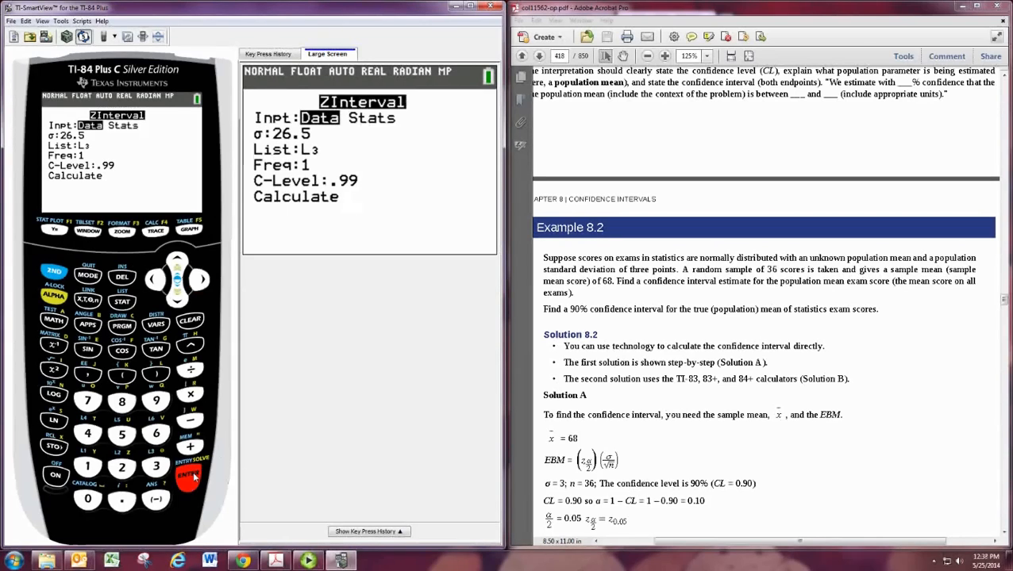
{"action": "left_click", "coordinate": [191, 476]}
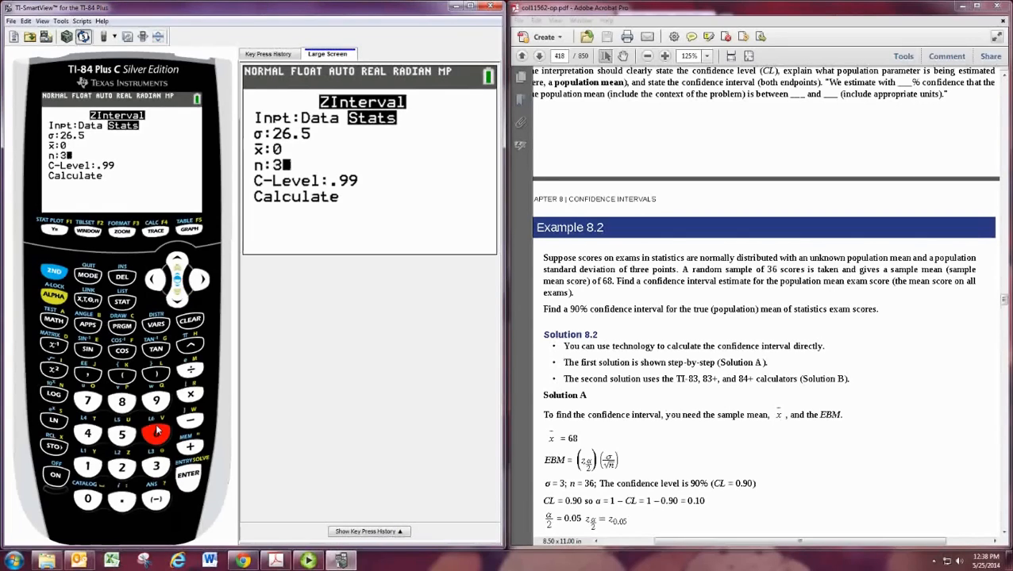
{"action": "left_click", "coordinate": [156, 434]}
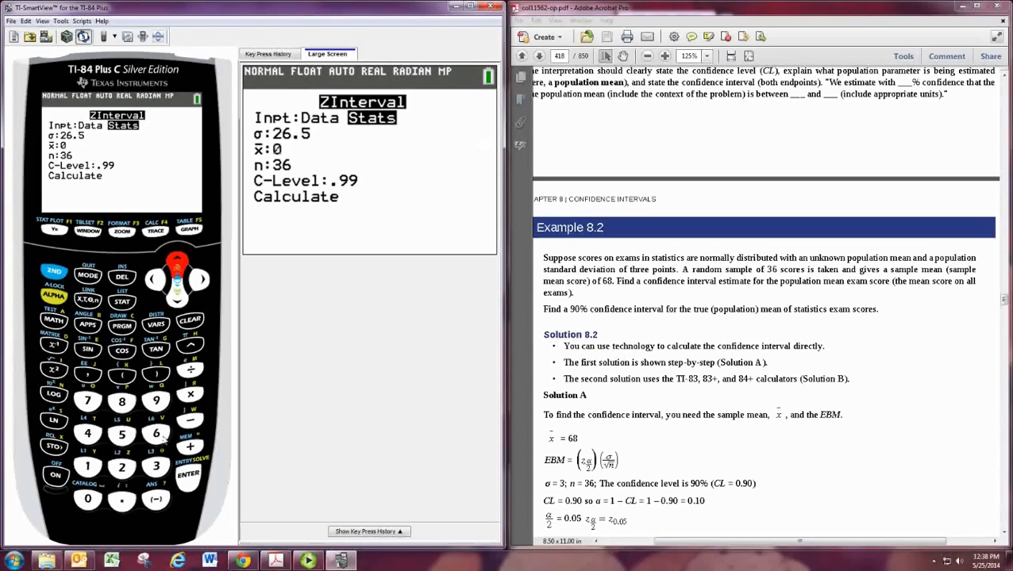
{"action": "left_click", "coordinate": [122, 403]}
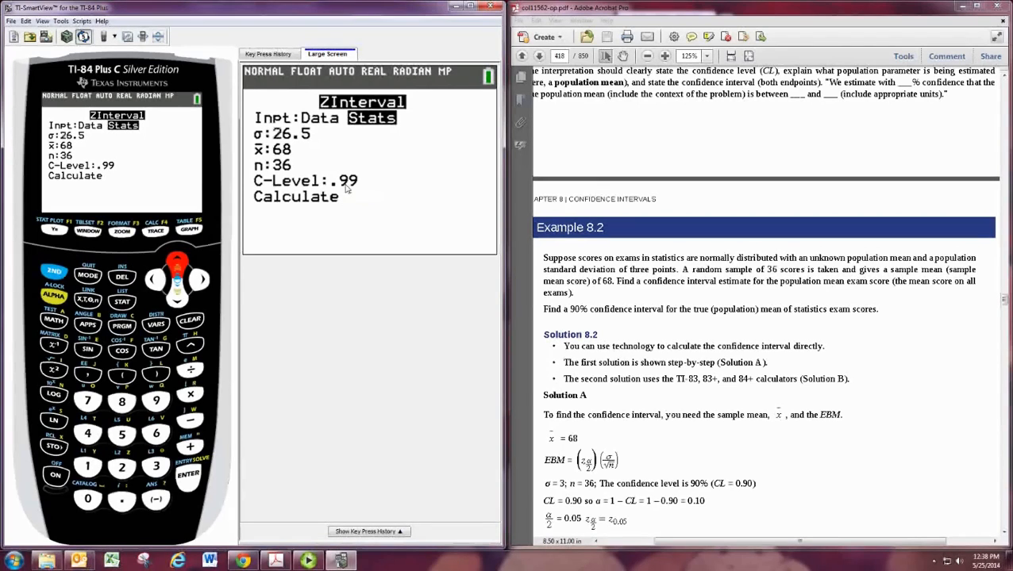
{"action": "left_click", "coordinate": [155, 467]}
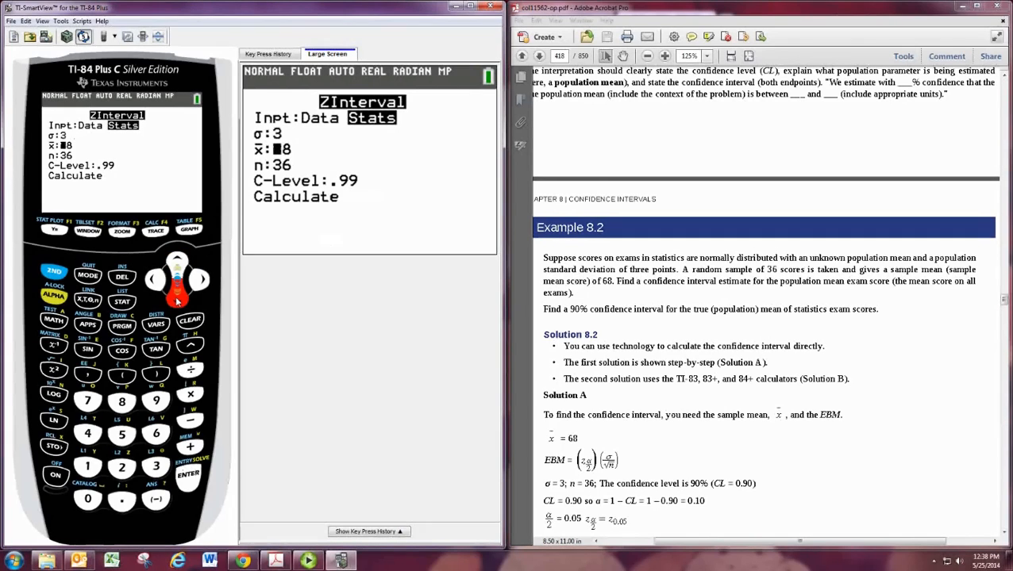
{"action": "type", "text": "6"}
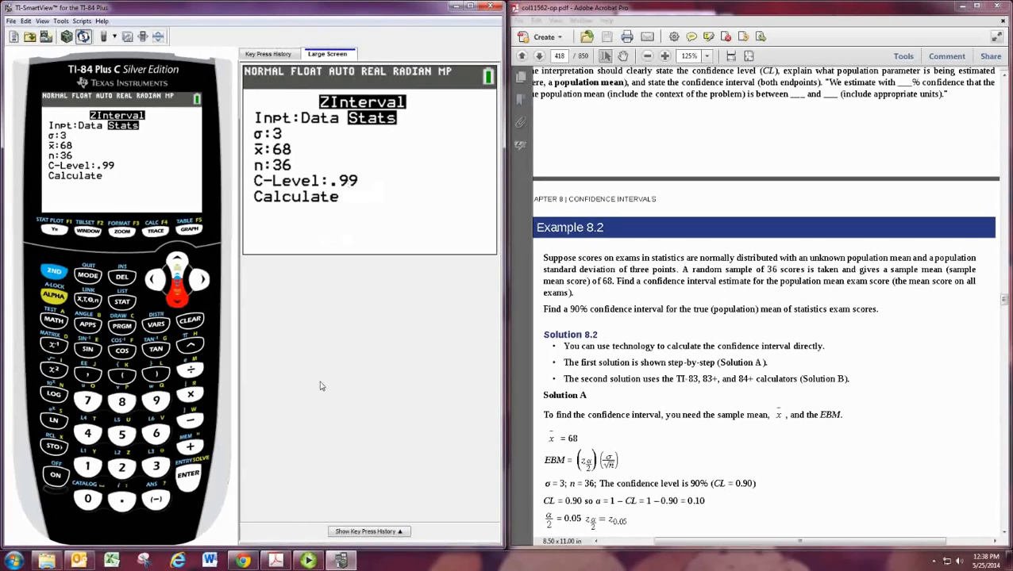
{"action": "left_click", "coordinate": [121, 499]}
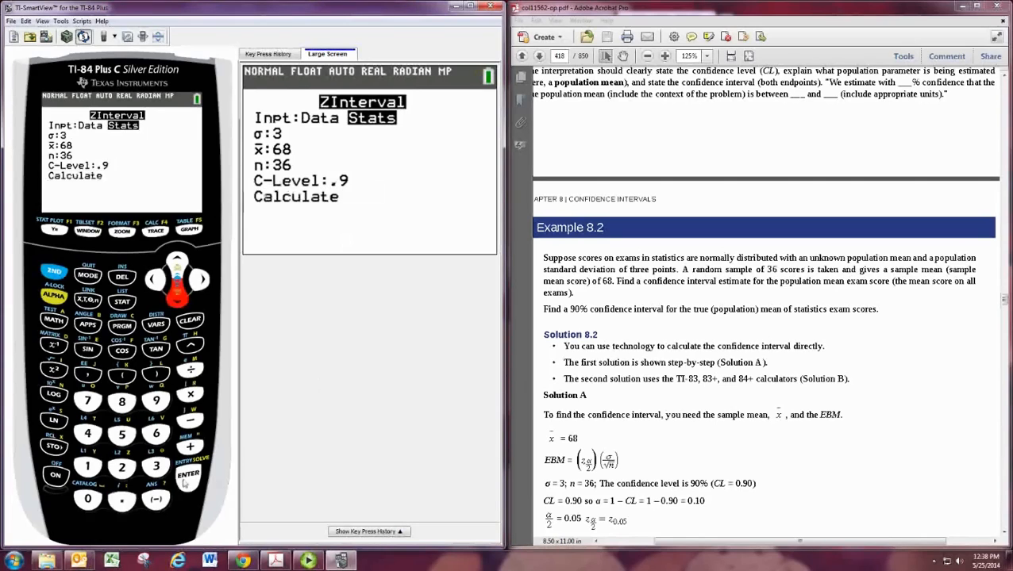
Calculate the 90% ZInterval, giving (67.178, 68.822)
{"action": "left_click", "coordinate": [189, 474]}
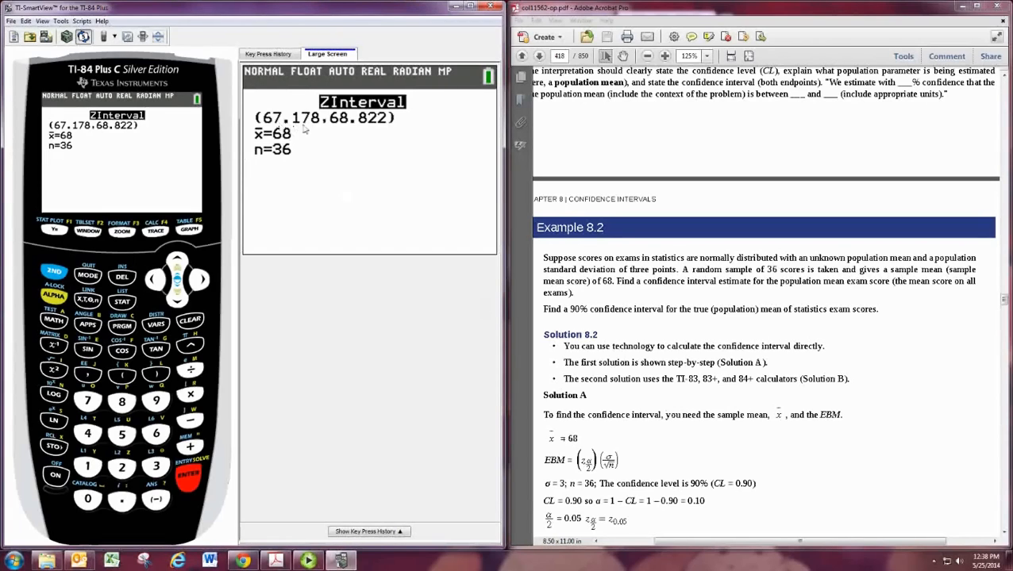
{"action": "mouse_move", "coordinate": [455, 284]}
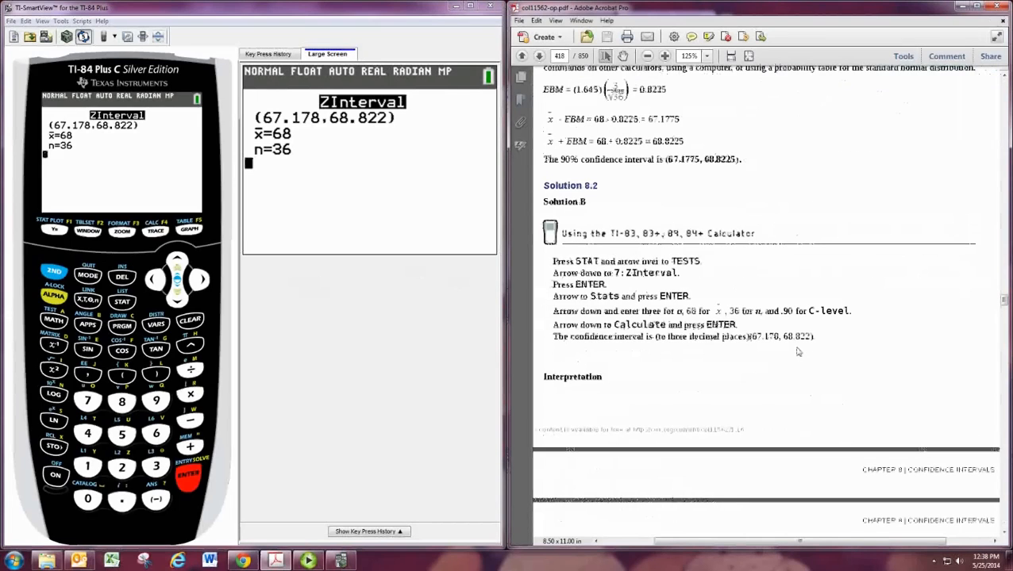
Scroll the PDF to page 419 showing Example 8.3 and Table 8.1
{"action": "scroll", "scroll_direction": "down", "scroll_amount": 3}
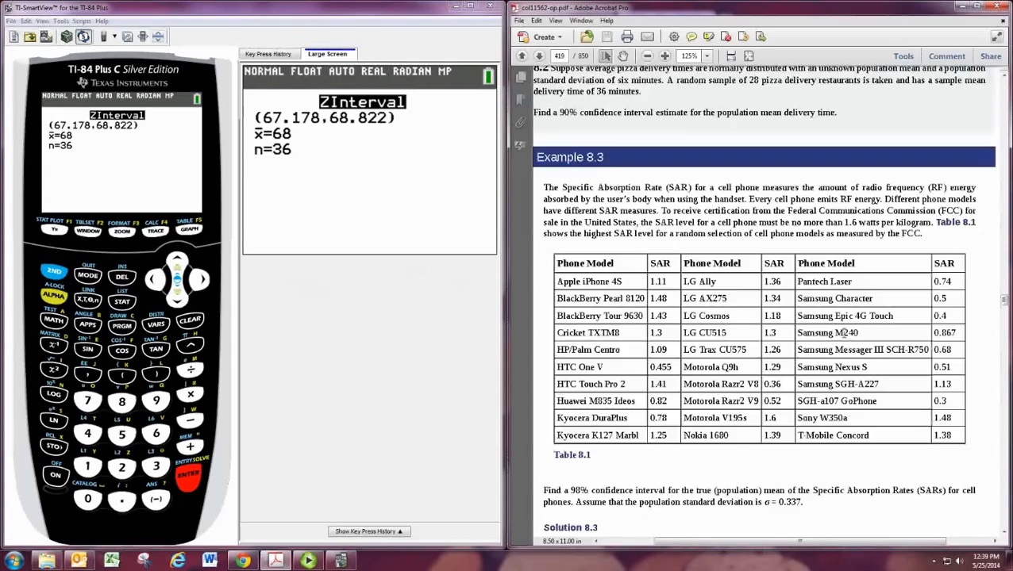
{"action": "mouse_move", "coordinate": [712, 349]}
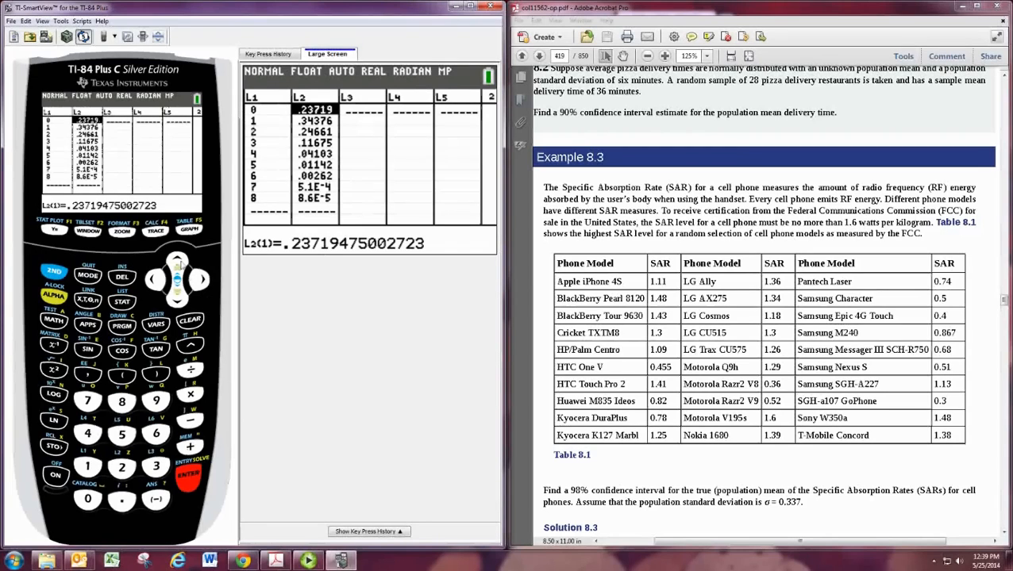
Enter SAR values 1.11, 1.48, 1.43, 1.3, 1.09, .455 into L1 and reopen ZInterval
{"action": "left_click", "coordinate": [190, 319]}
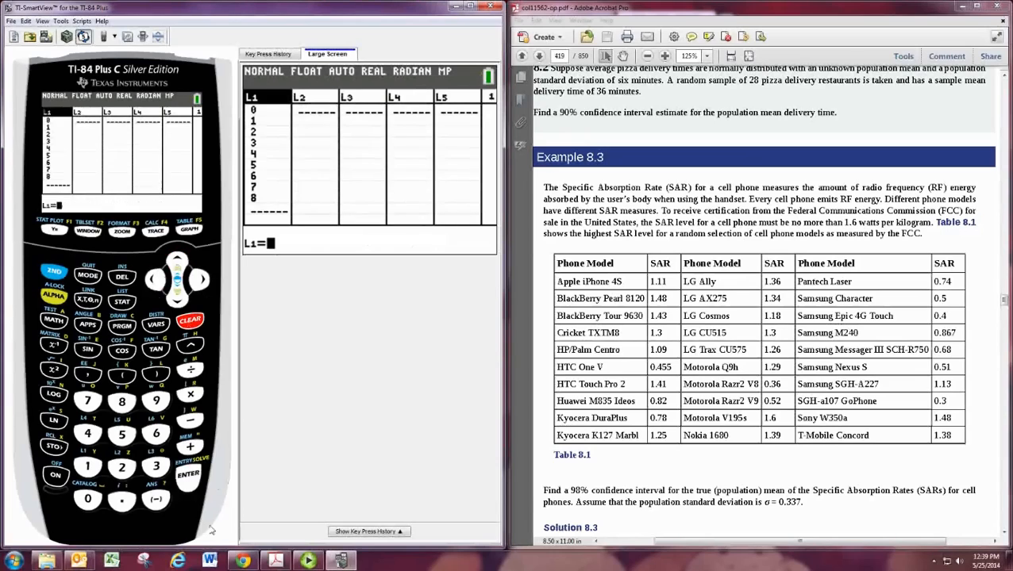
{"action": "left_click", "coordinate": [189, 473]}
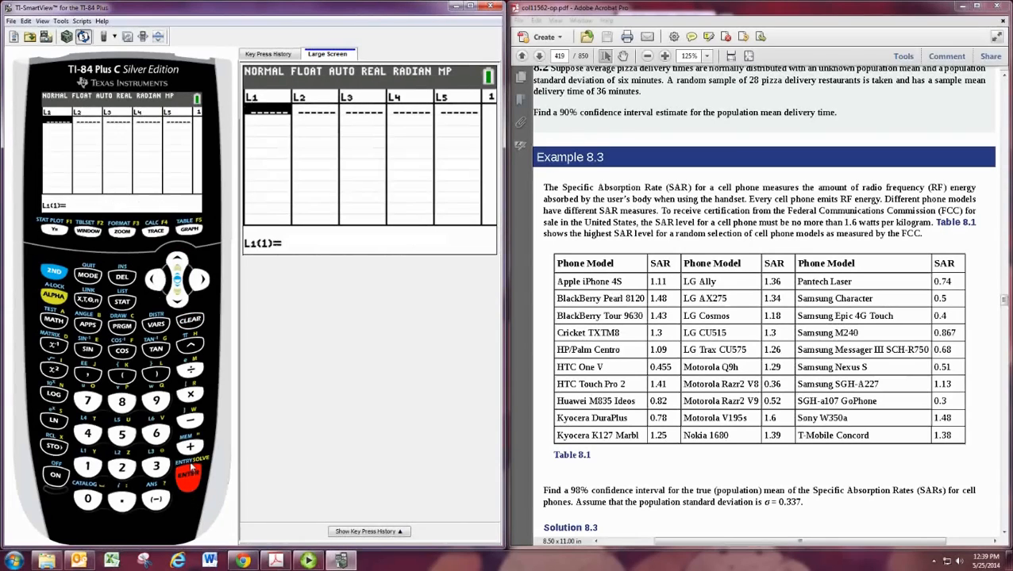
{"action": "left_click", "coordinate": [191, 469]}
{"action": "type", "text": ".455"}
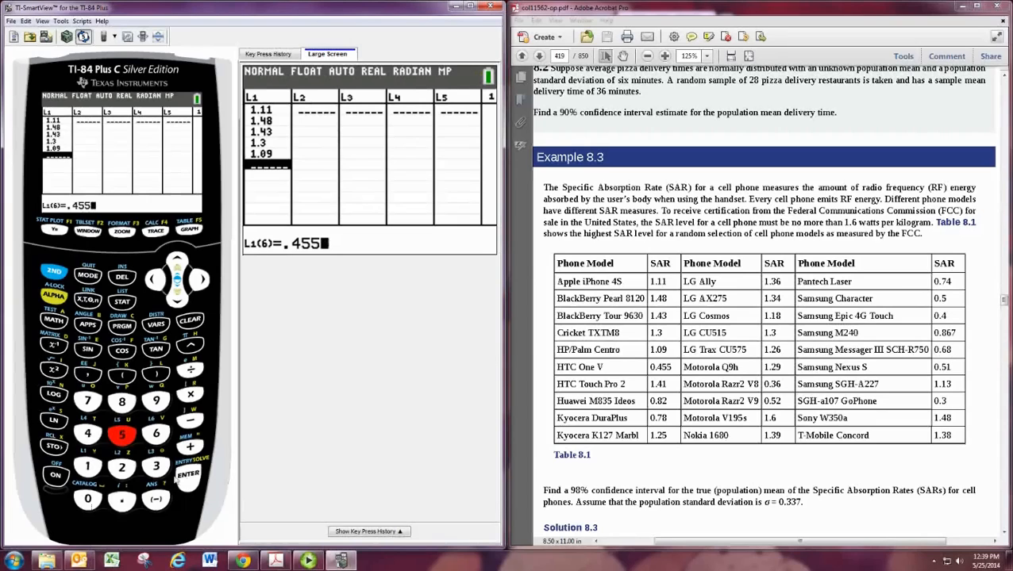
{"action": "left_click", "coordinate": [188, 474]}
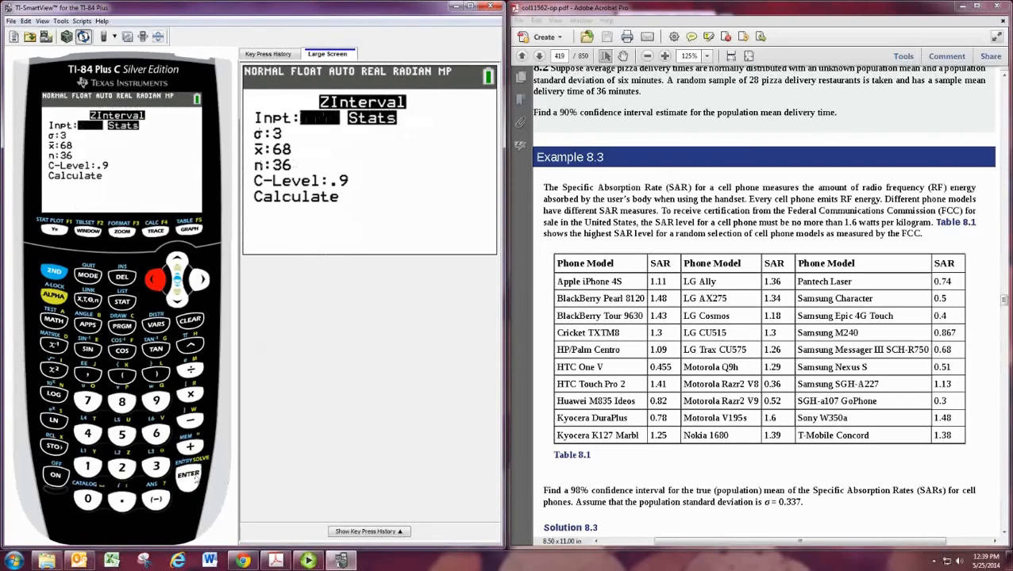
Compute a 98% ZInterval from L1 with σ .337, giving (.82411, 1.4642)
{"action": "left_click", "coordinate": [190, 474]}
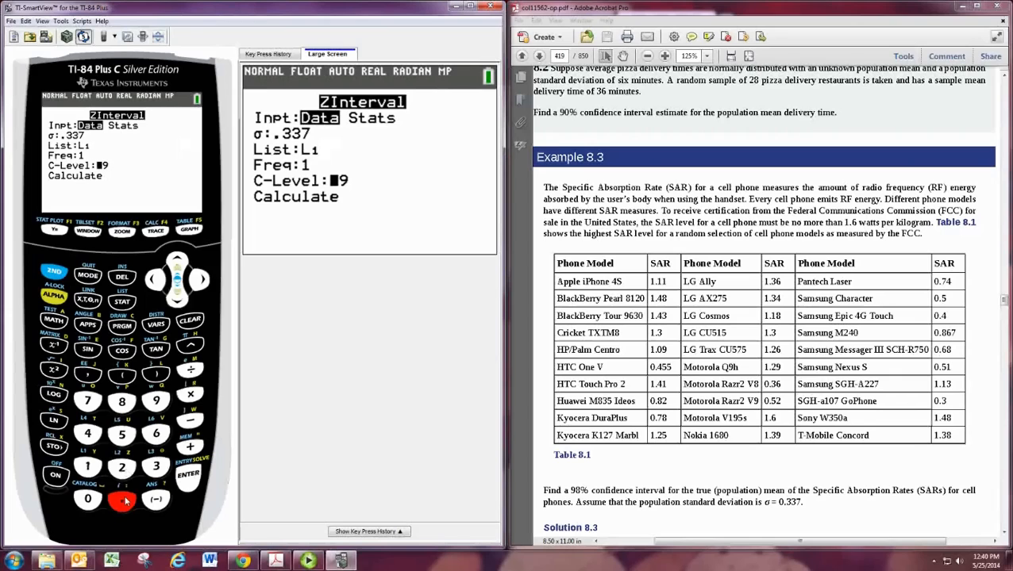
{"action": "left_click", "coordinate": [121, 402]}
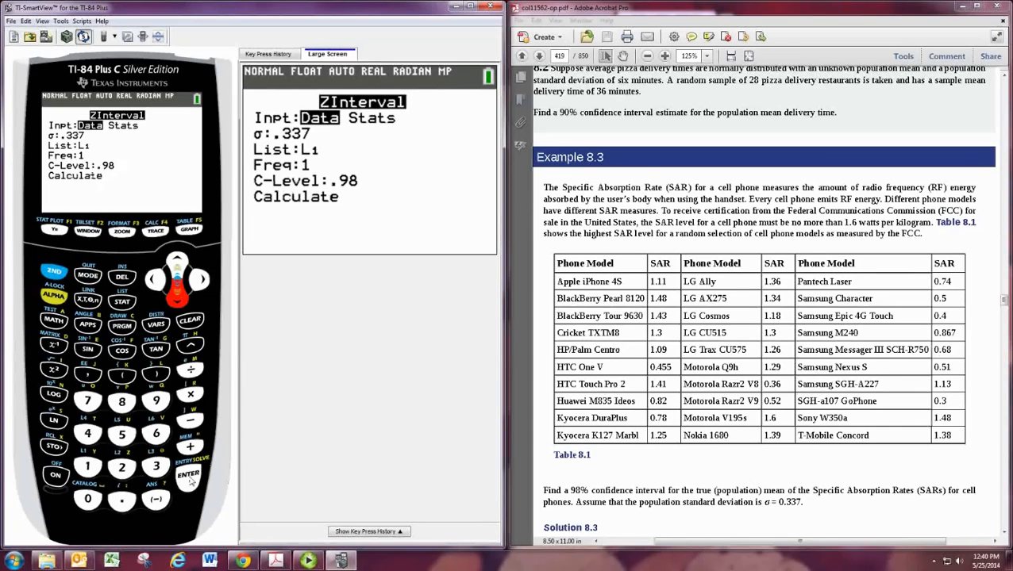
{"action": "left_click", "coordinate": [188, 475]}
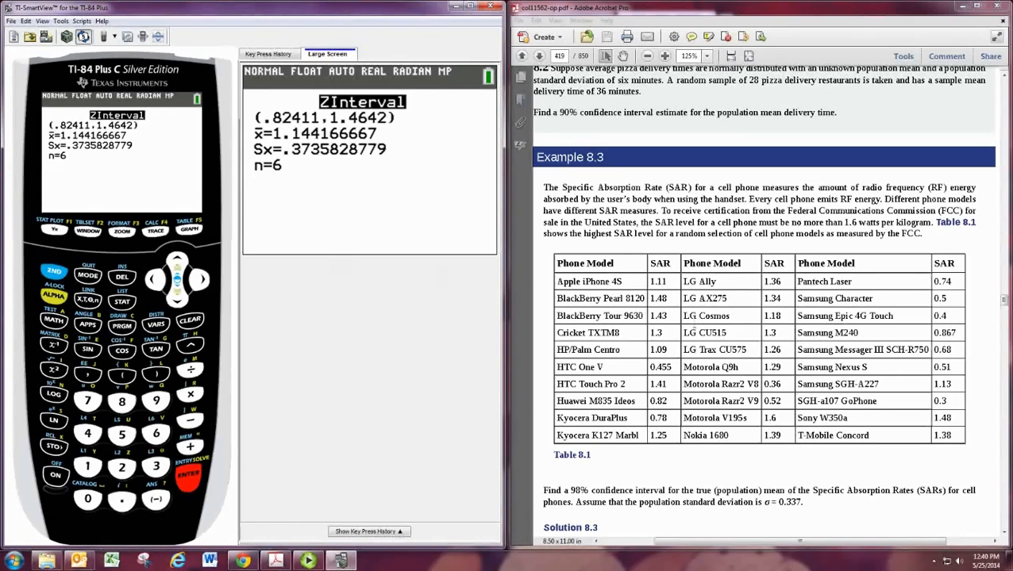
Scroll the PDF to page 426 to show Example 8.8's acupuncture sensory-rate data
{"action": "scroll", "scroll_direction": "down", "scroll_amount": 3}
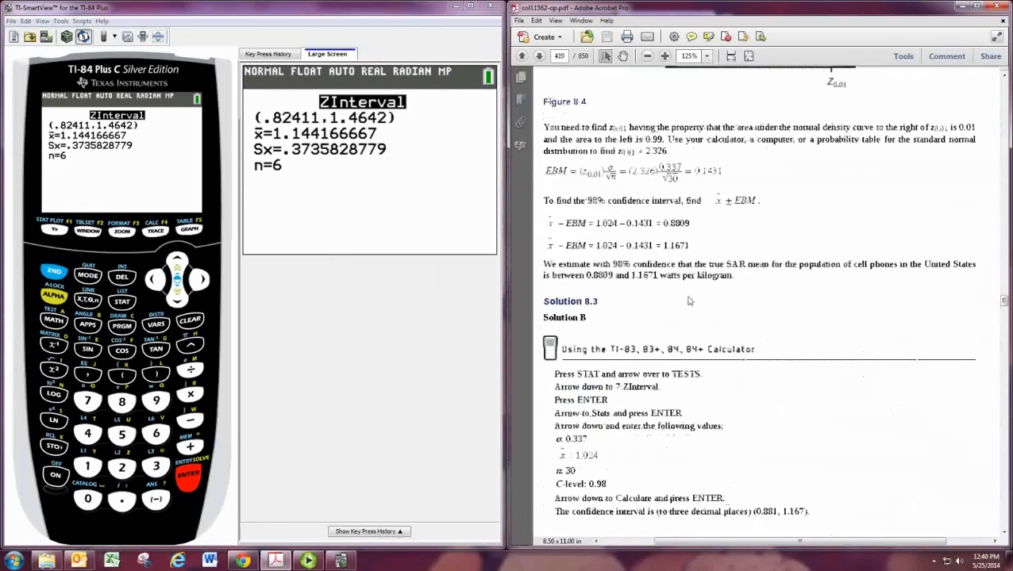
{"action": "scroll", "scroll_direction": "down", "scroll_amount": 3}
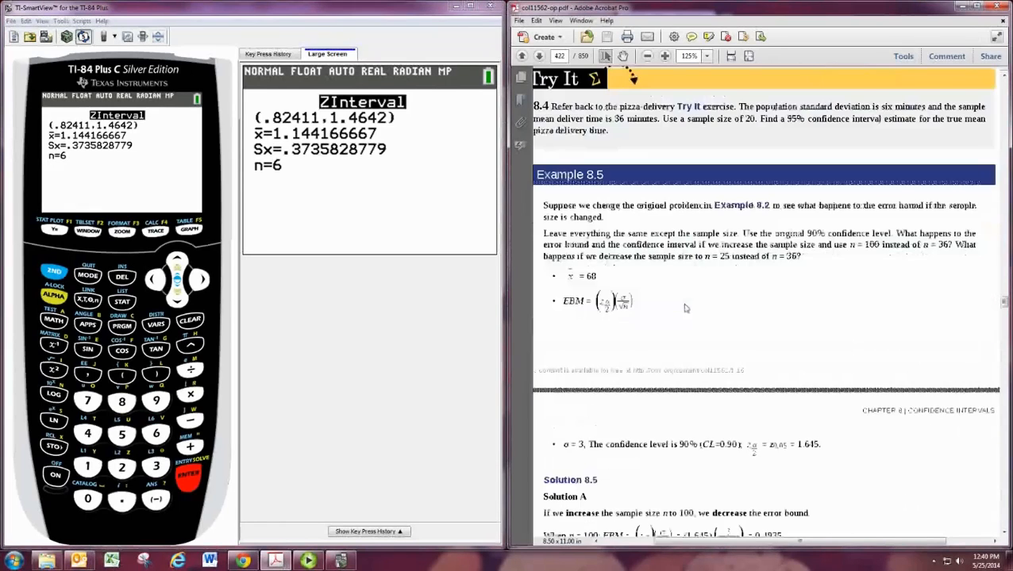
{"action": "scroll", "scroll_direction": "down", "scroll_amount": 3}
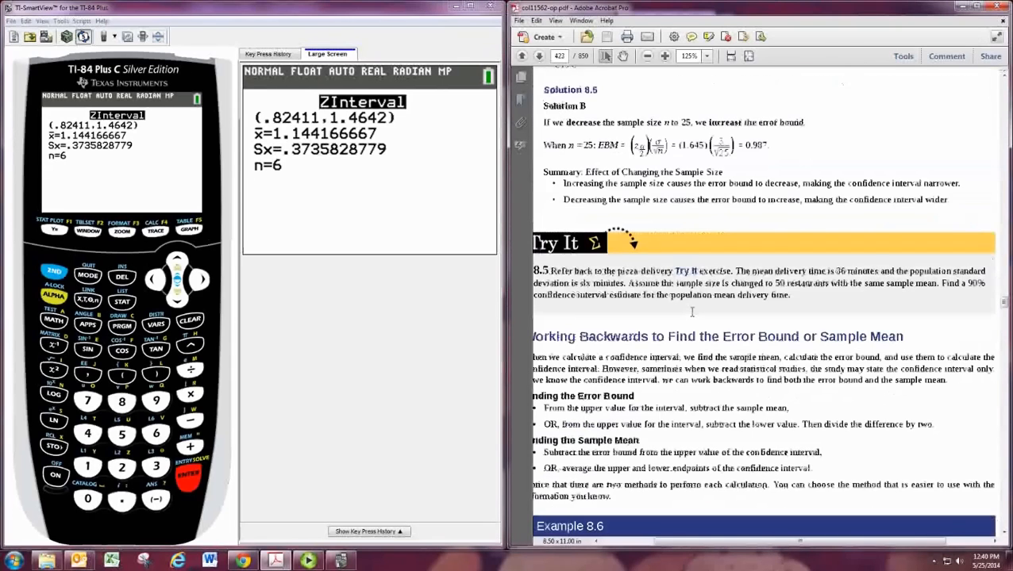
{"action": "scroll", "scroll_direction": "down", "scroll_amount": 3}
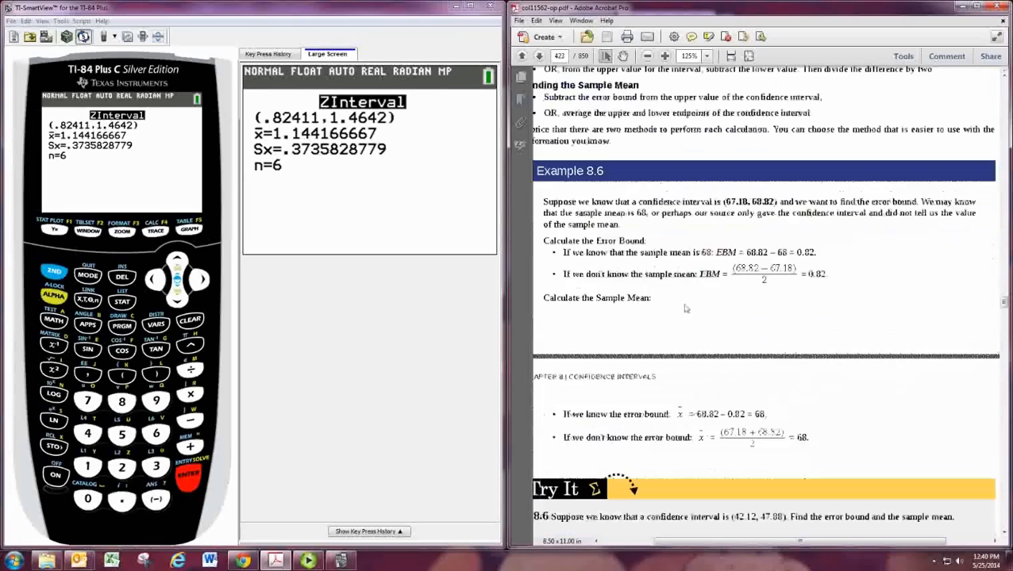
{"action": "scroll", "scroll_direction": "down", "scroll_amount": 3}
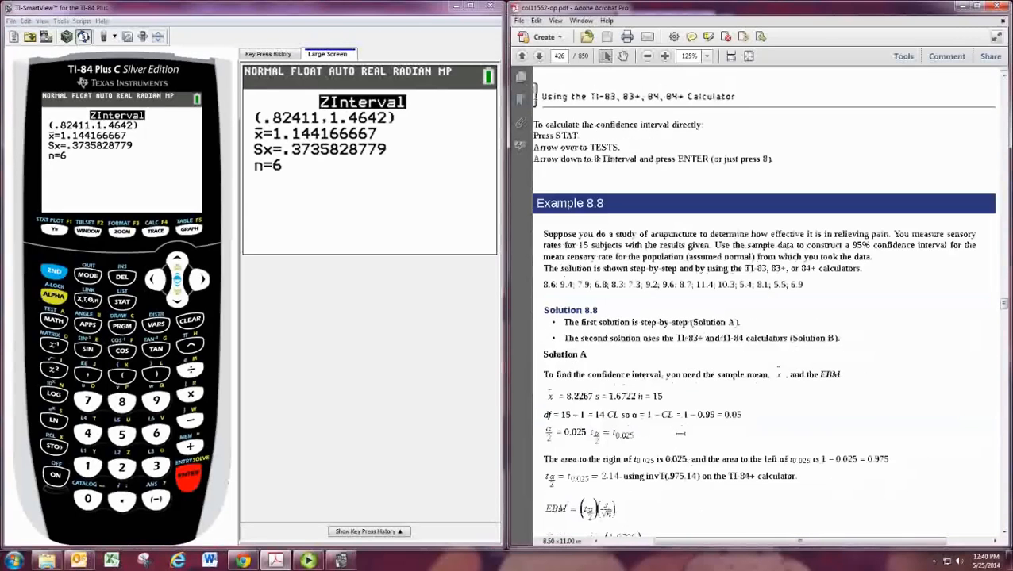
{"action": "scroll", "scroll_direction": "down", "scroll_amount": 3}
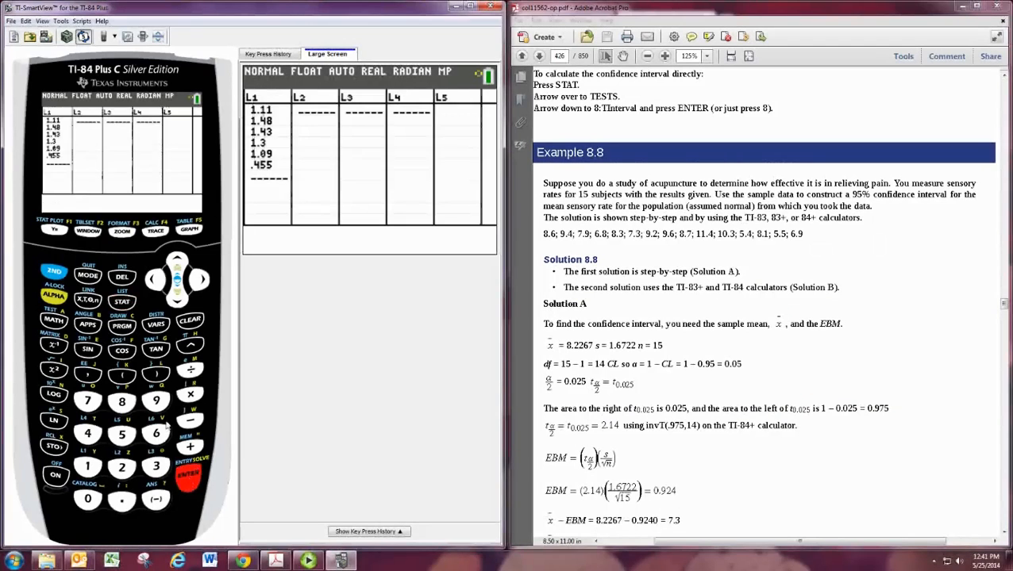
Clear the old SAR values from L1 and enter the first value, 8.6
{"action": "left_click", "coordinate": [189, 474]}
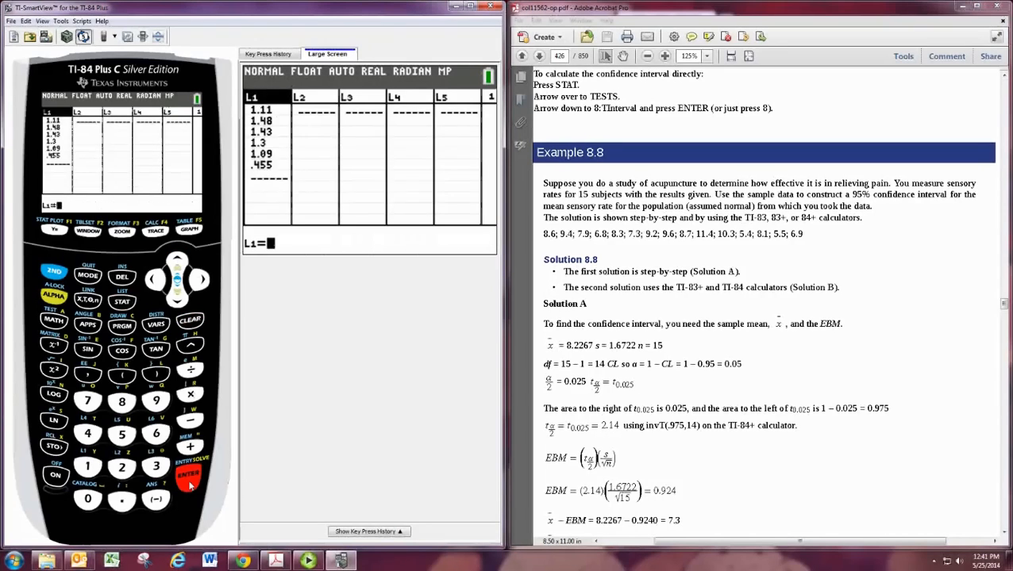
{"action": "left_click", "coordinate": [188, 482]}
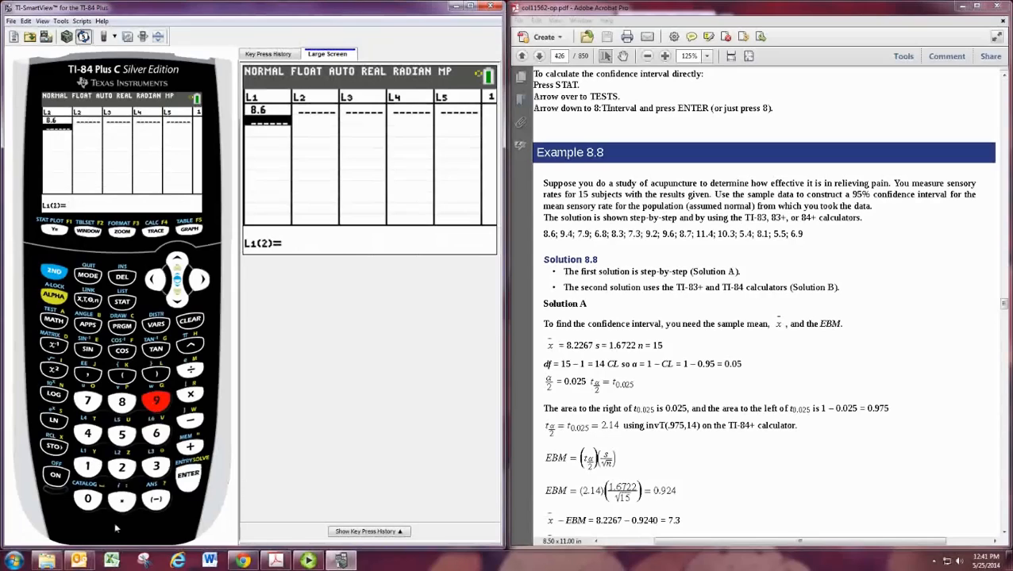
{"action": "left_click", "coordinate": [189, 474]}
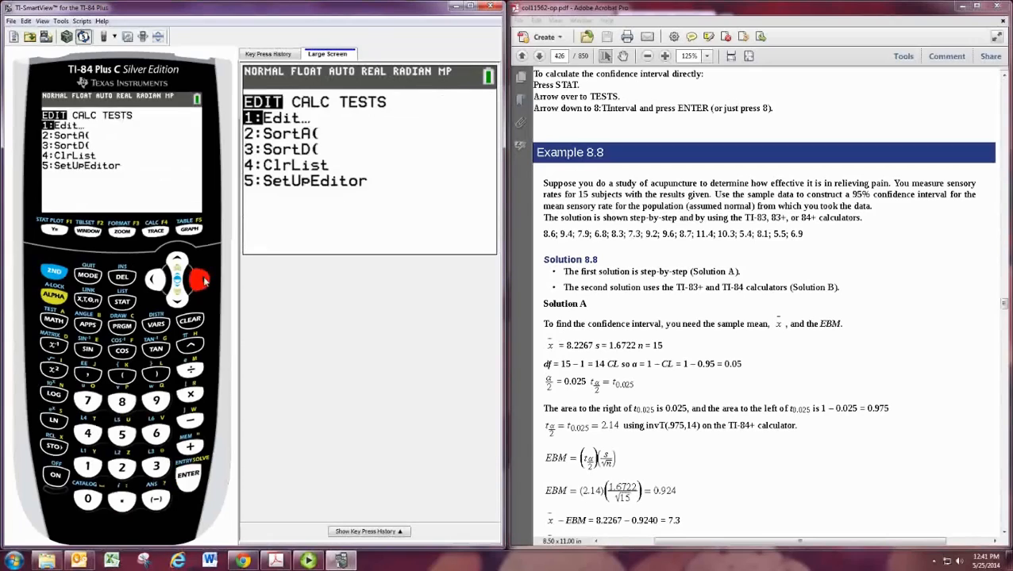
Open 8:TInterval, choose Data input and set C-Level to .95
{"action": "left_click", "coordinate": [200, 280]}
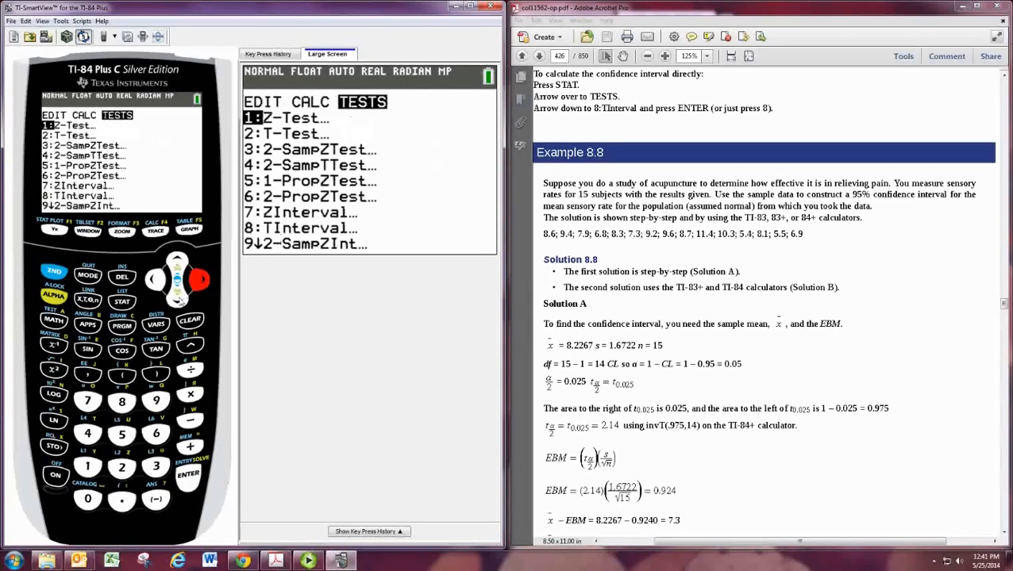
{"action": "left_click", "coordinate": [178, 280]}
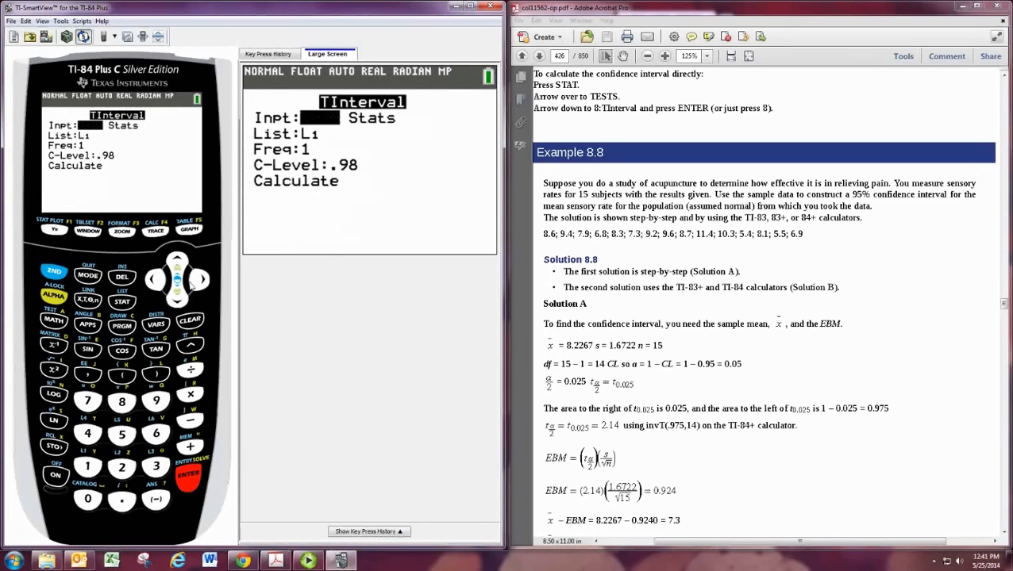
{"action": "left_click", "coordinate": [189, 473]}
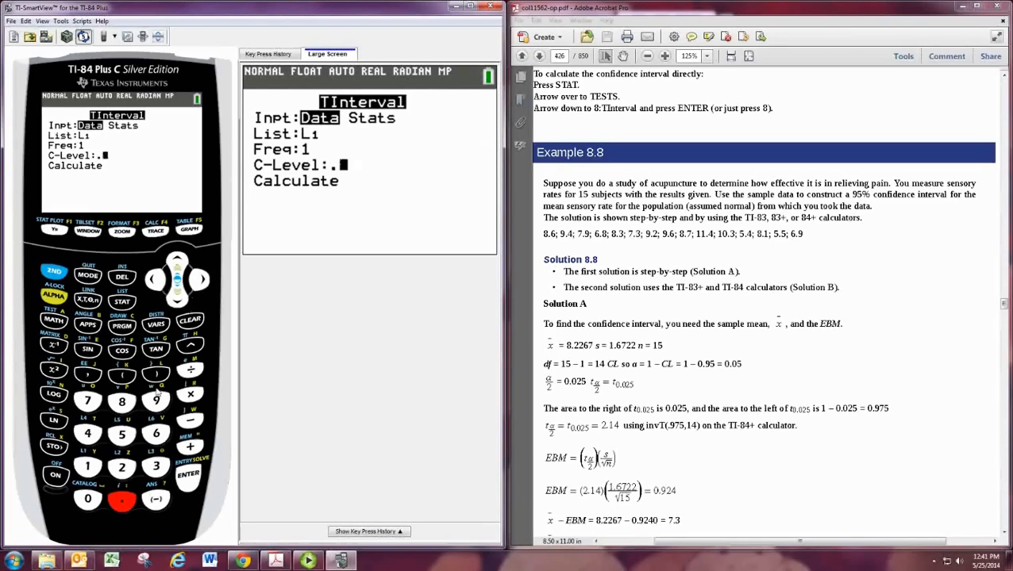
{"action": "left_click", "coordinate": [122, 435]}
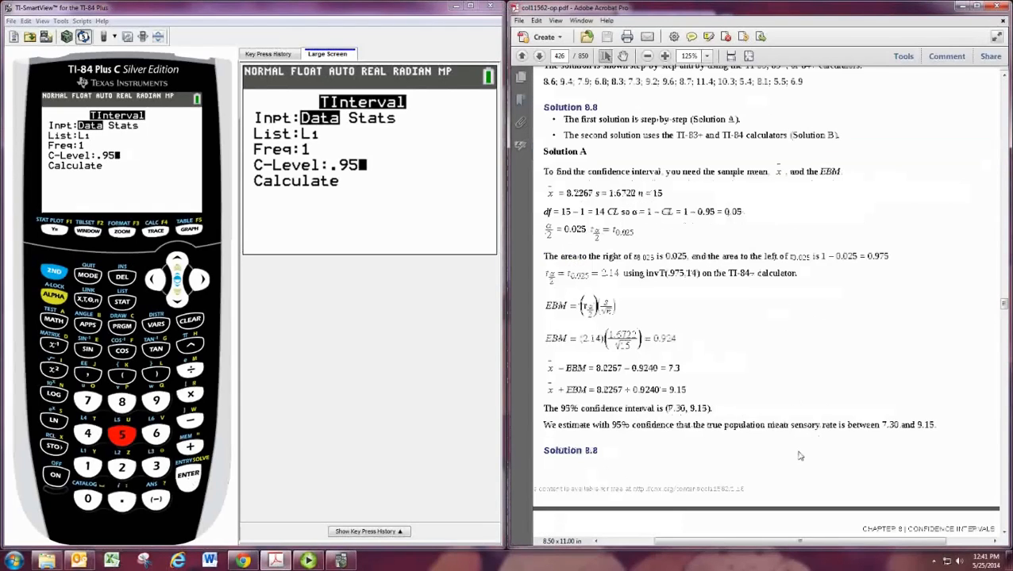
{"action": "scroll", "scroll_direction": "down", "scroll_amount": 3}
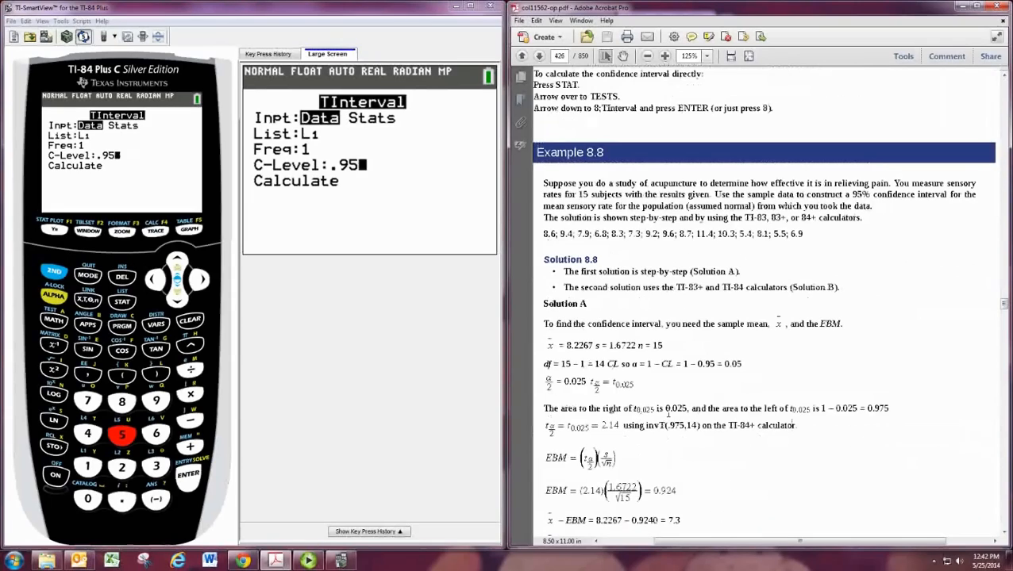
{"action": "scroll", "scroll_direction": "down", "scroll_amount": 3}
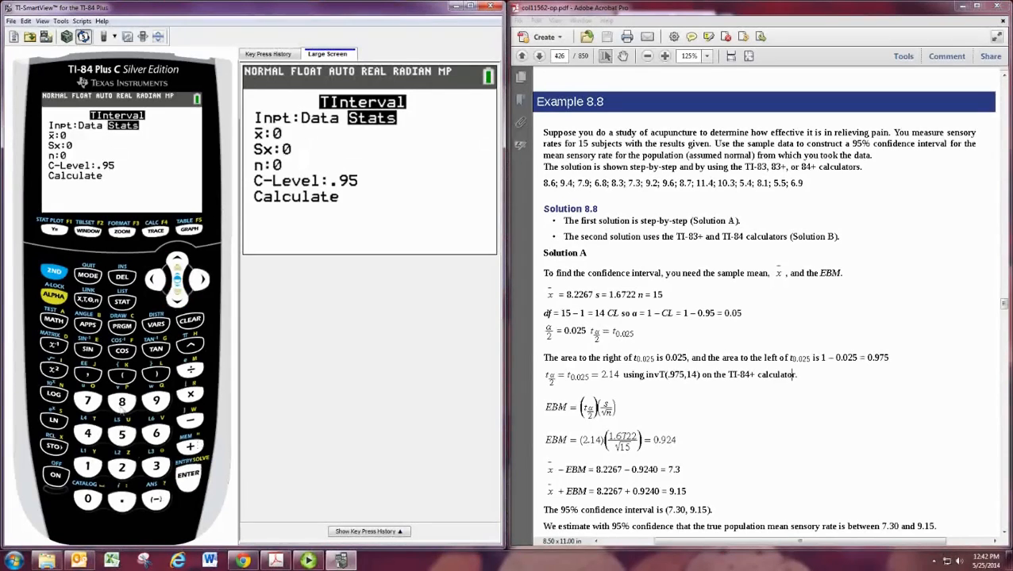
Enter the sample mean 8.2267 in the TInterval Stats input
{"action": "left_click", "coordinate": [122, 401]}
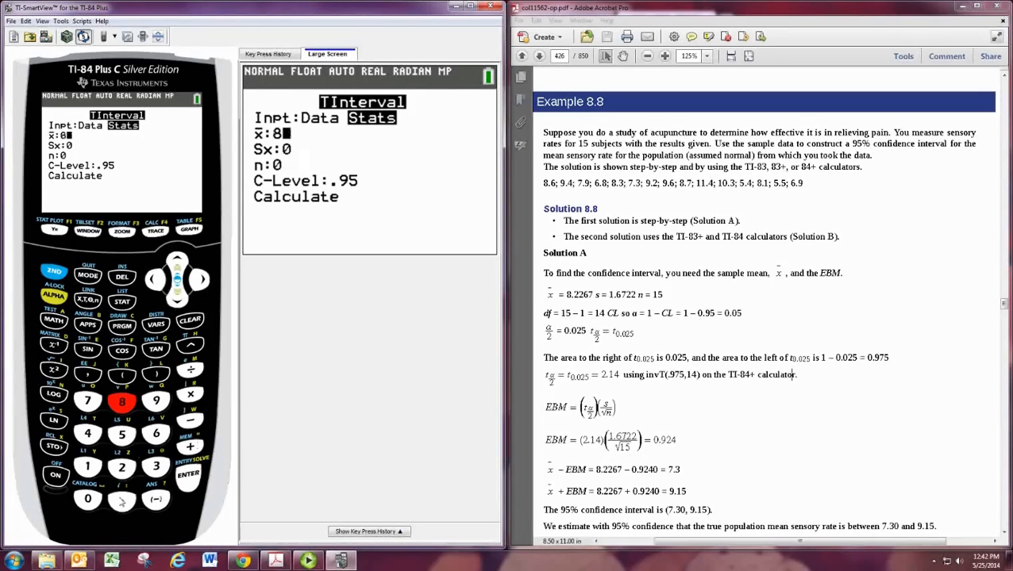
{"action": "left_click", "coordinate": [190, 474]}
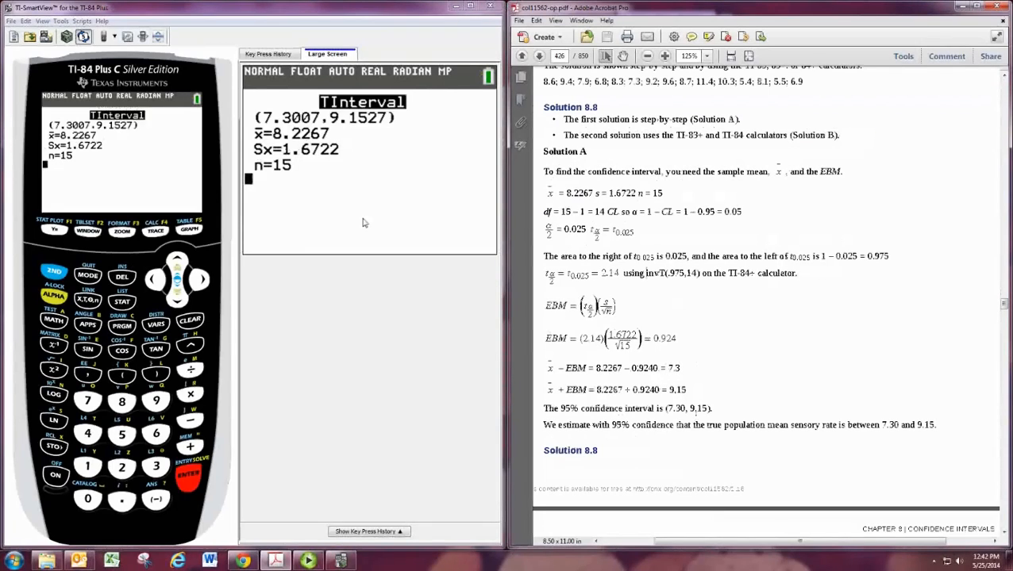
{"action": "mouse_move", "coordinate": [655, 449]}
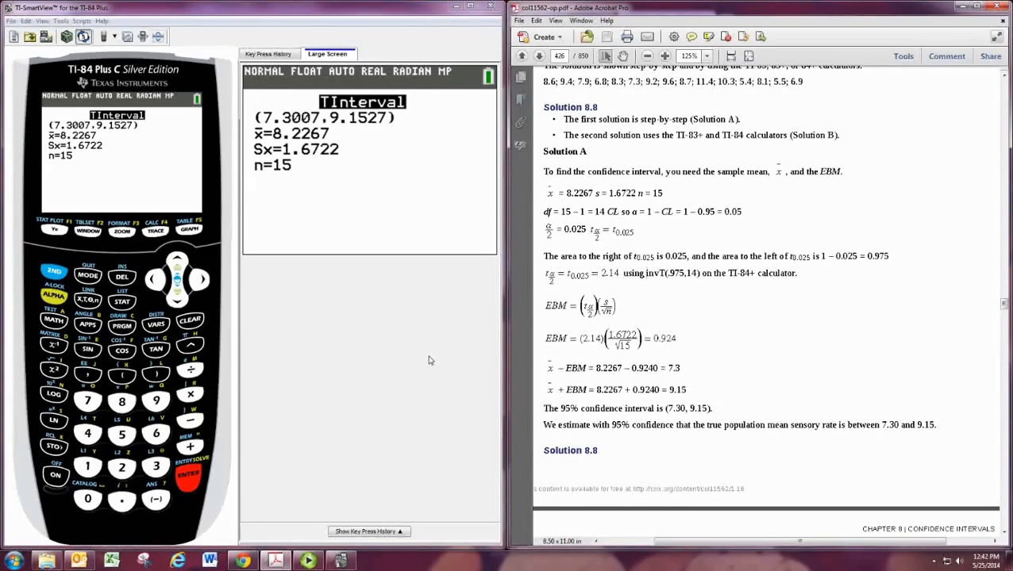
{"action": "mouse_move", "coordinate": [432, 358]}
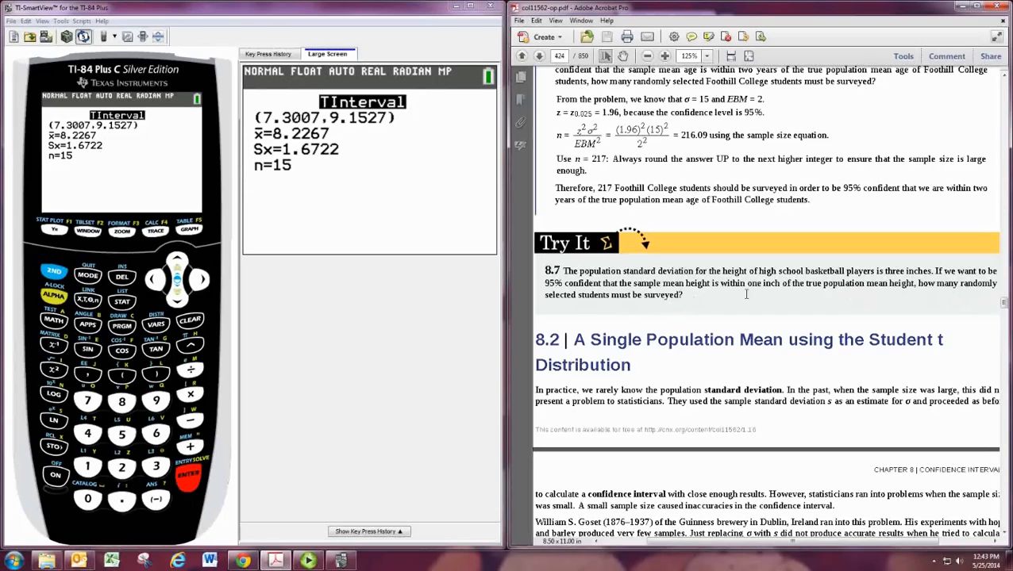
Clear the TInterval (7.3007, 9.1527) result from the home screen
{"action": "left_click", "coordinate": [190, 321]}
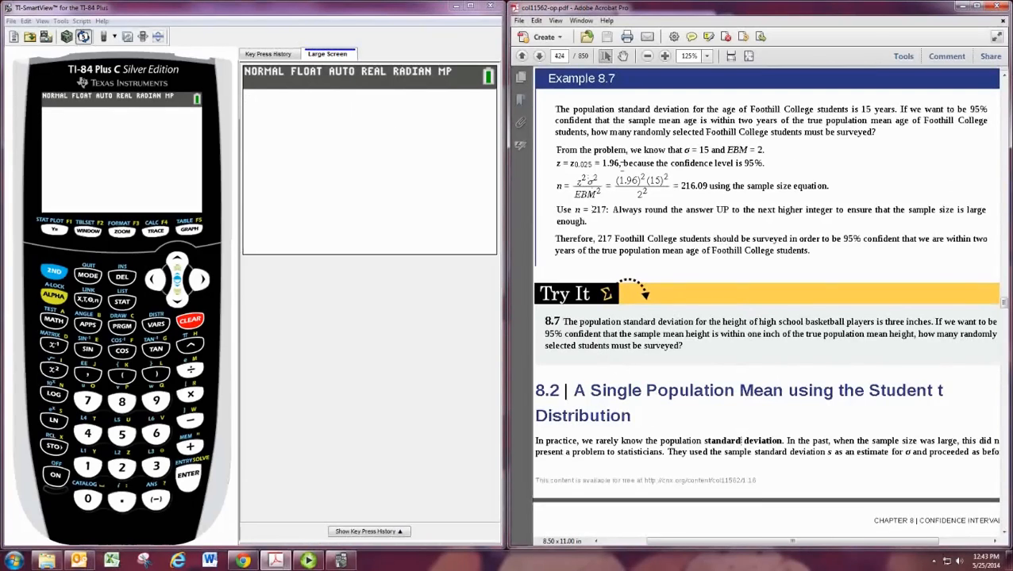
{"action": "mouse_move", "coordinate": [782, 316]}
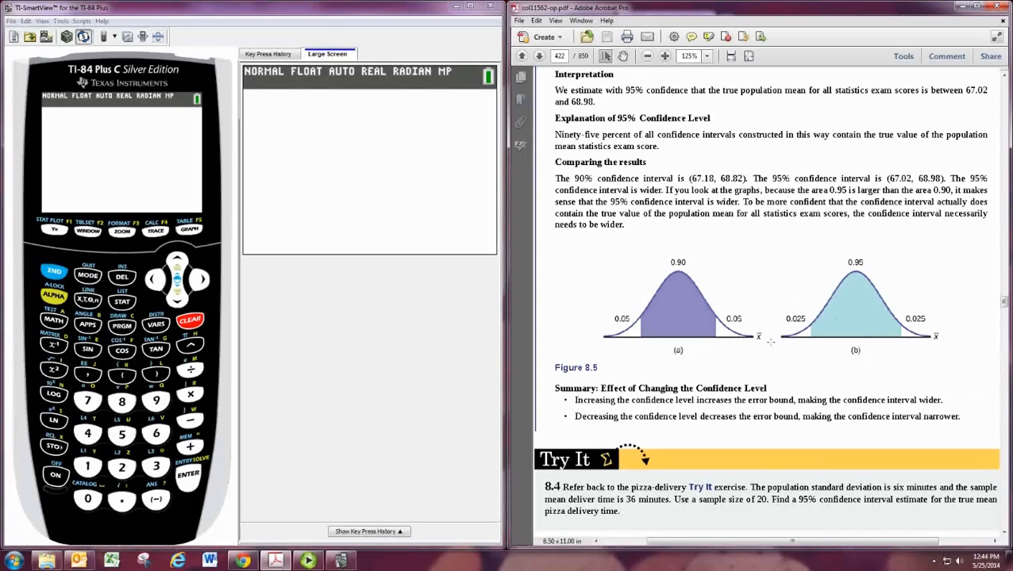
{"action": "mouse_move", "coordinate": [874, 274]}
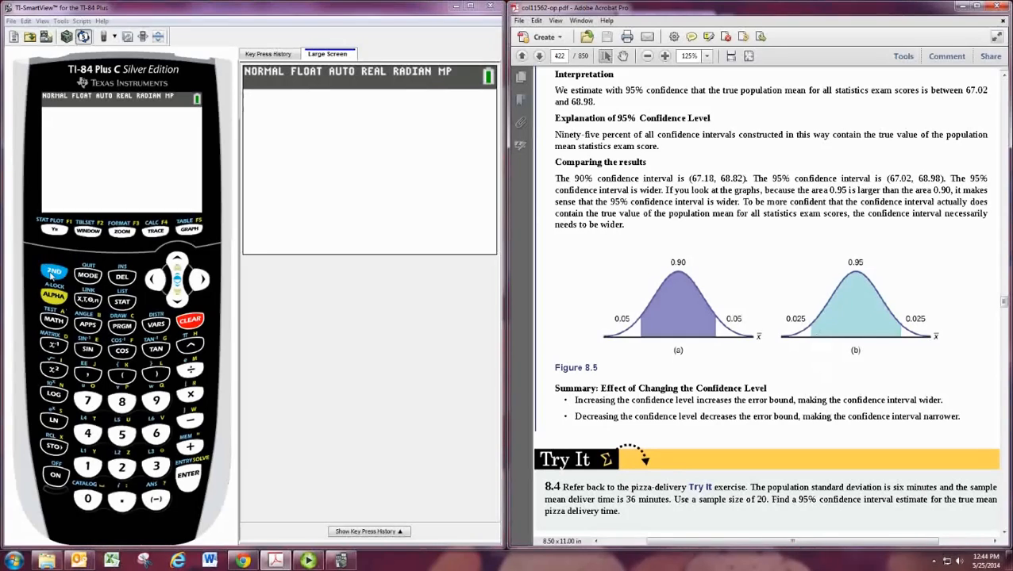
Bring up the distribution menu to compute invNorm(.025,0,1) = -1.959963986
{"action": "left_click", "coordinate": [155, 323]}
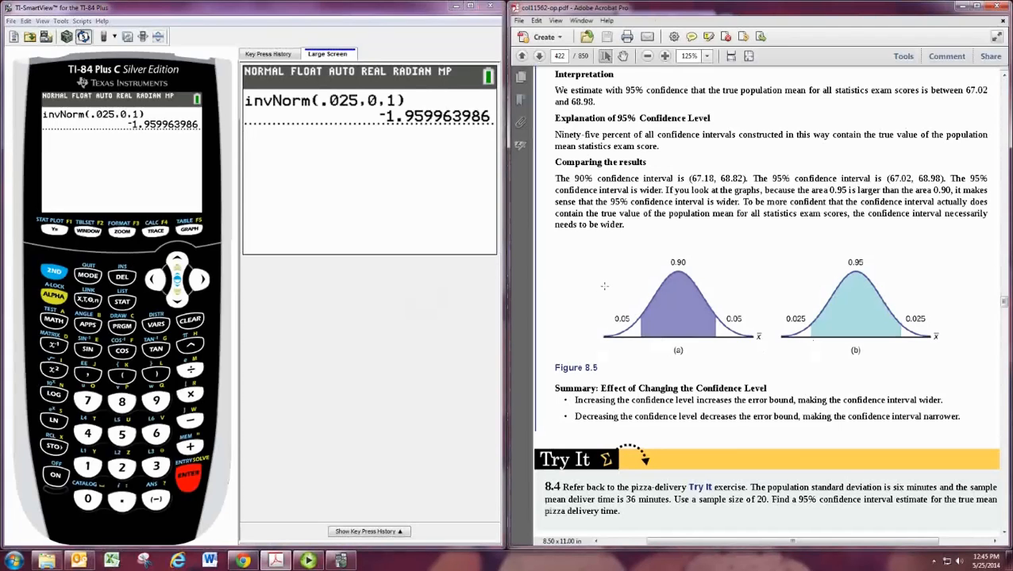
{"action": "scroll", "scroll_direction": "down", "scroll_amount": 3}
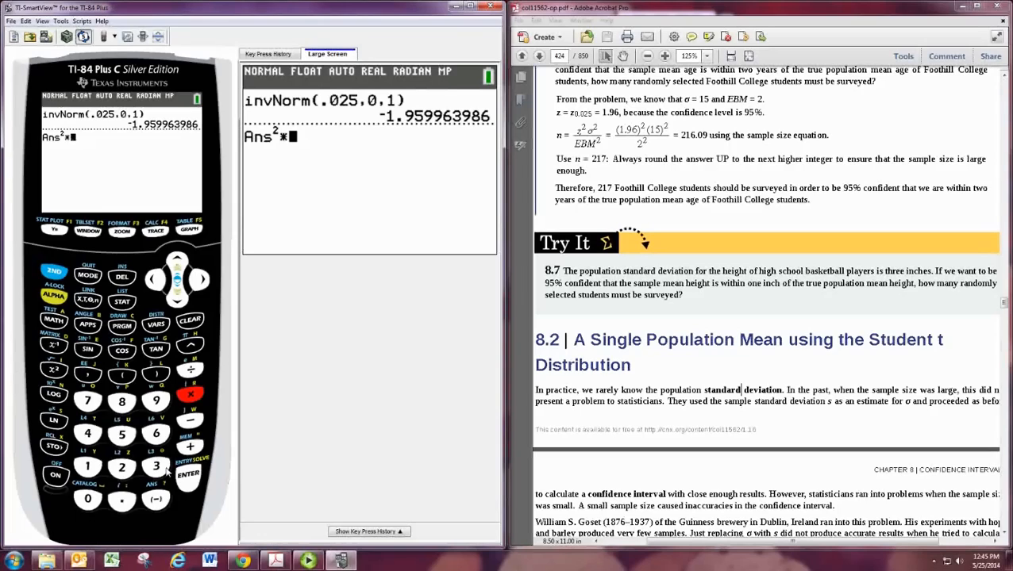
Evaluate Ans²·3²/1² for the basketball height sample size, getting 34.57312944
{"action": "left_click", "coordinate": [155, 466]}
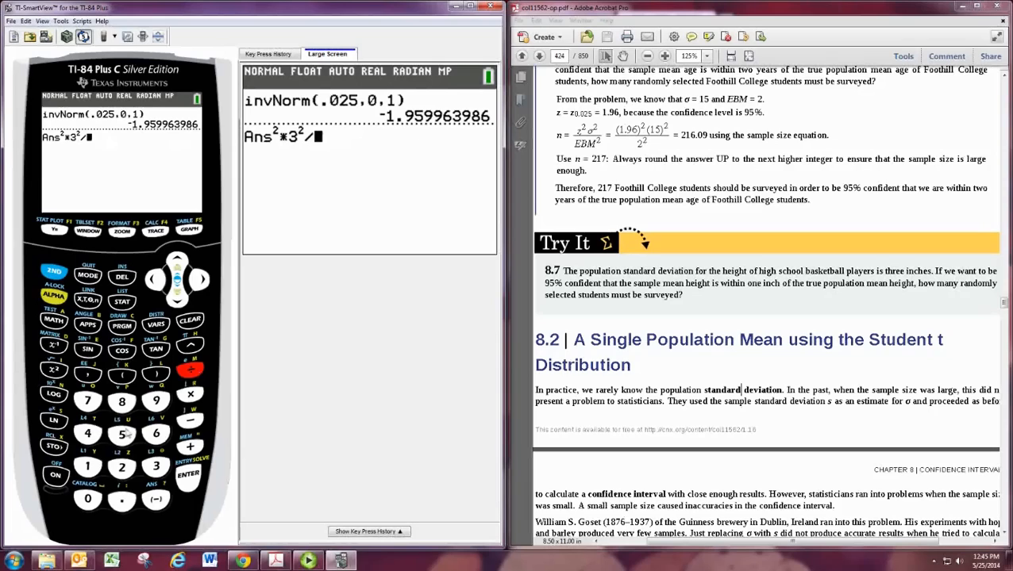
{"action": "left_click", "coordinate": [50, 374]}
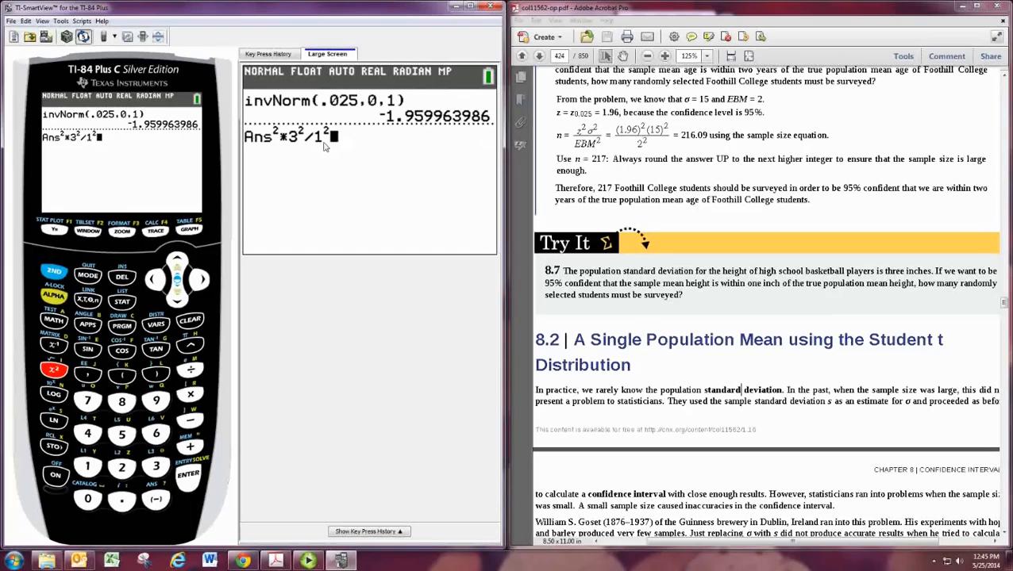
{"action": "left_click", "coordinate": [189, 472]}
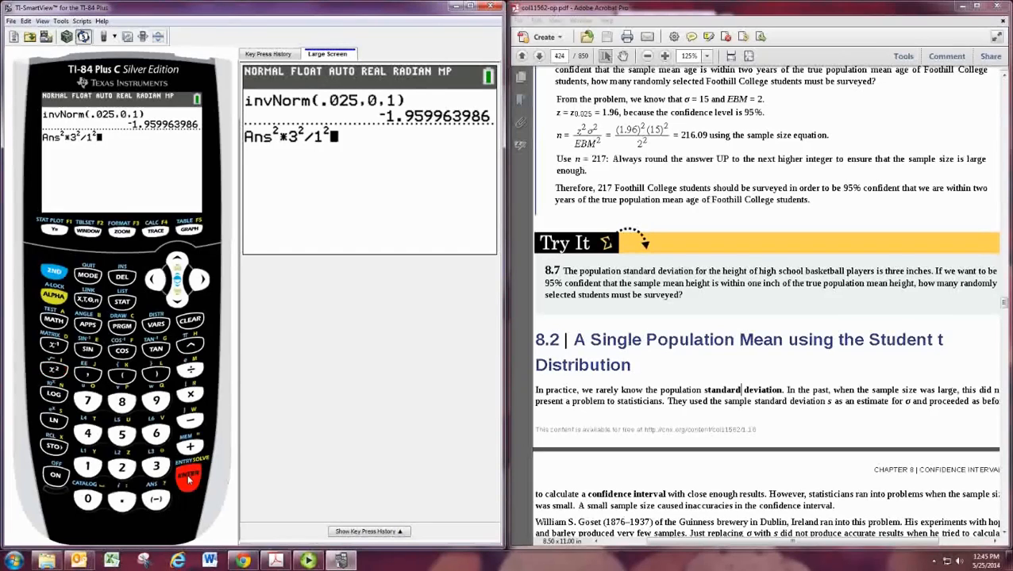
{"action": "left_click", "coordinate": [189, 473]}
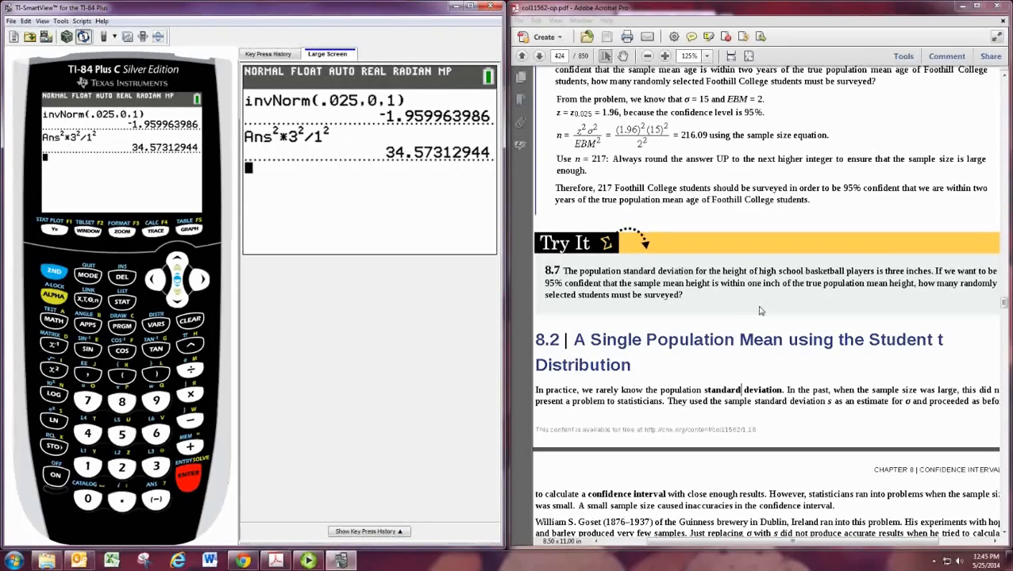
{"action": "mouse_move", "coordinate": [782, 296]}
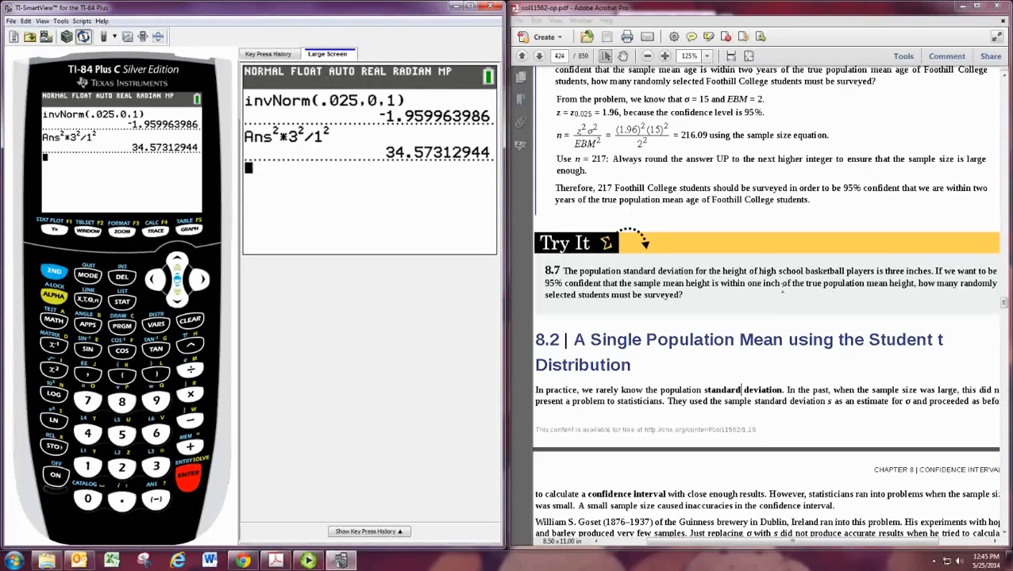